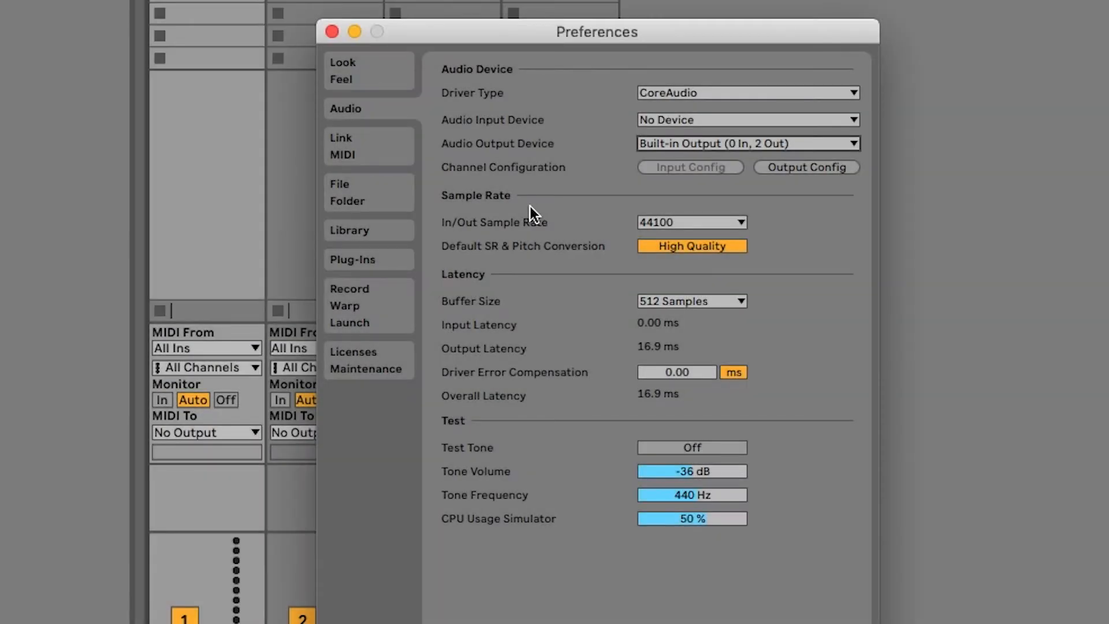
pyautogui.moveTo(752, 145)
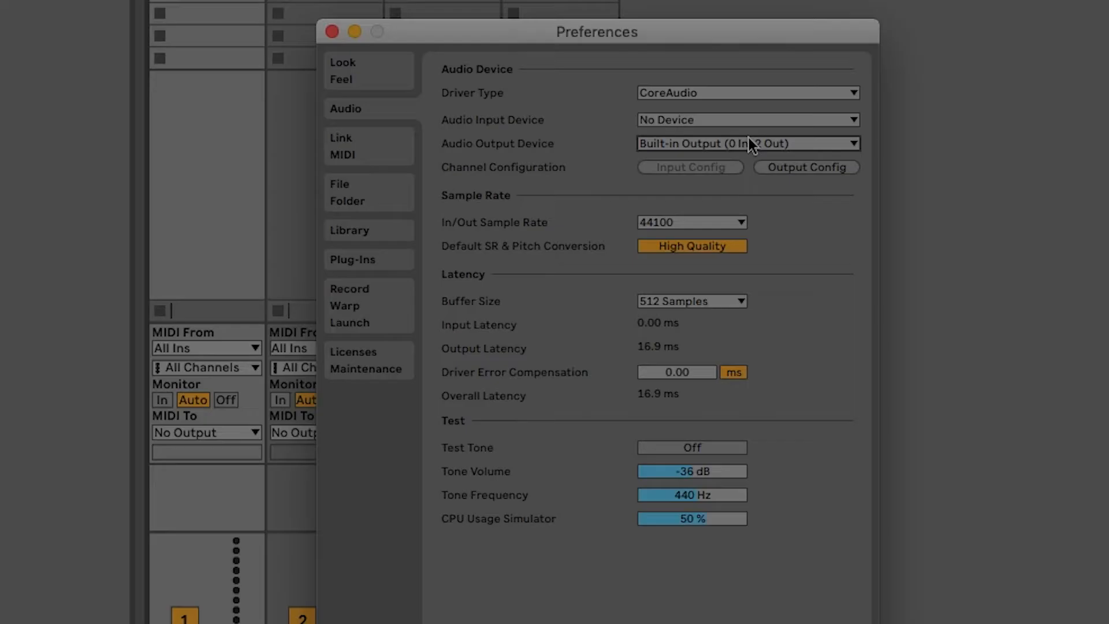
# Reopen Preferences on the Link/MIDI page listing Scarlett 8i6 and Launchkey Mini MK3 ports.
pyautogui.click(329, 31)
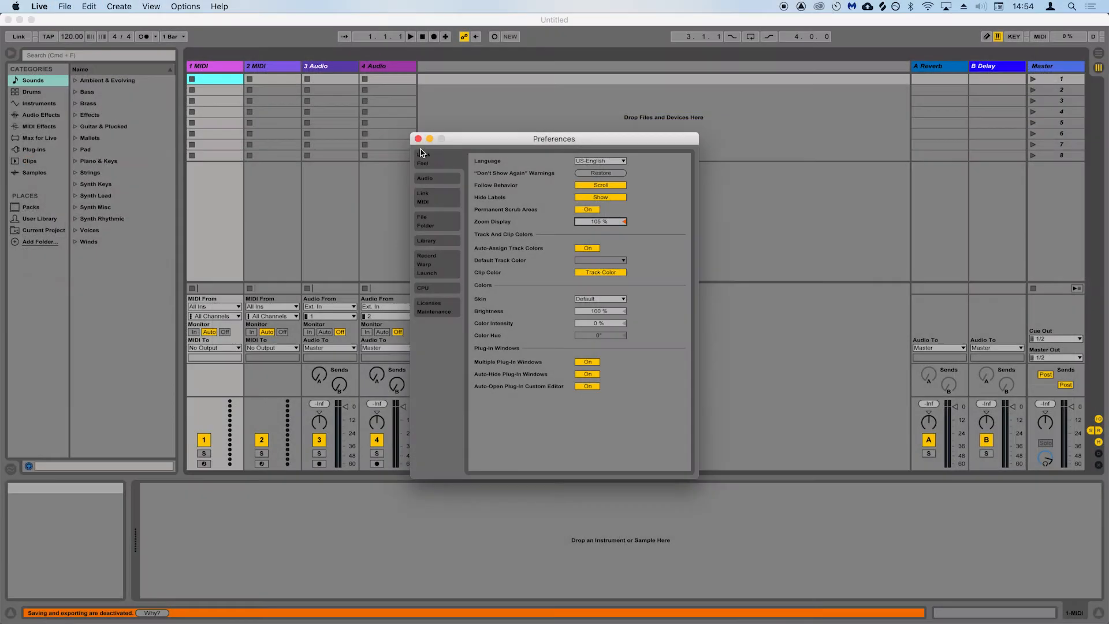
pyautogui.click(417, 139)
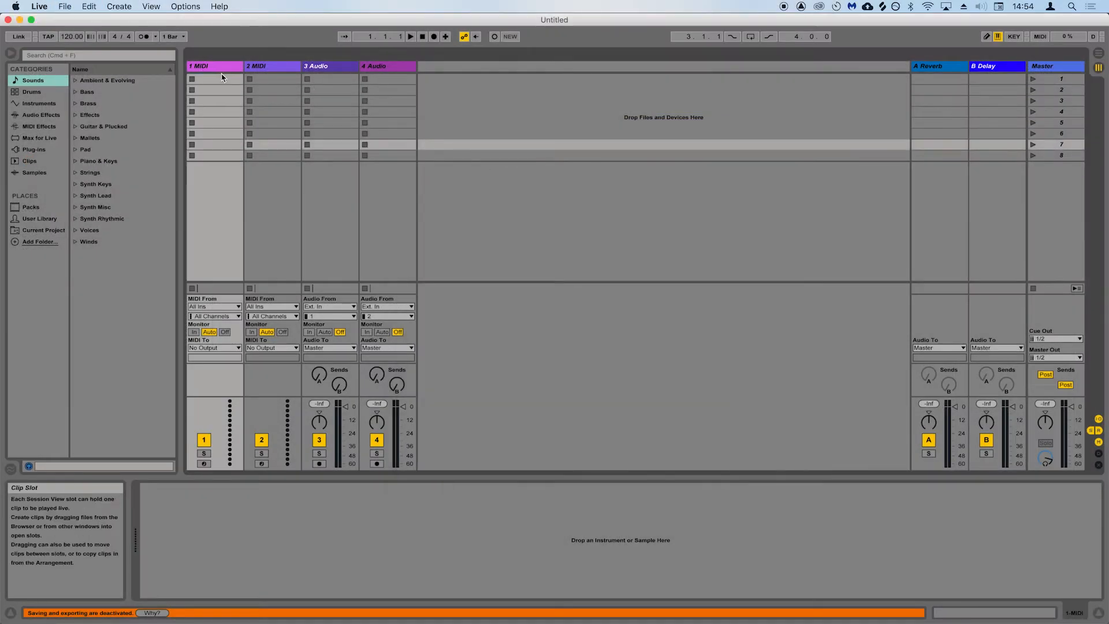
pyautogui.click(214, 78)
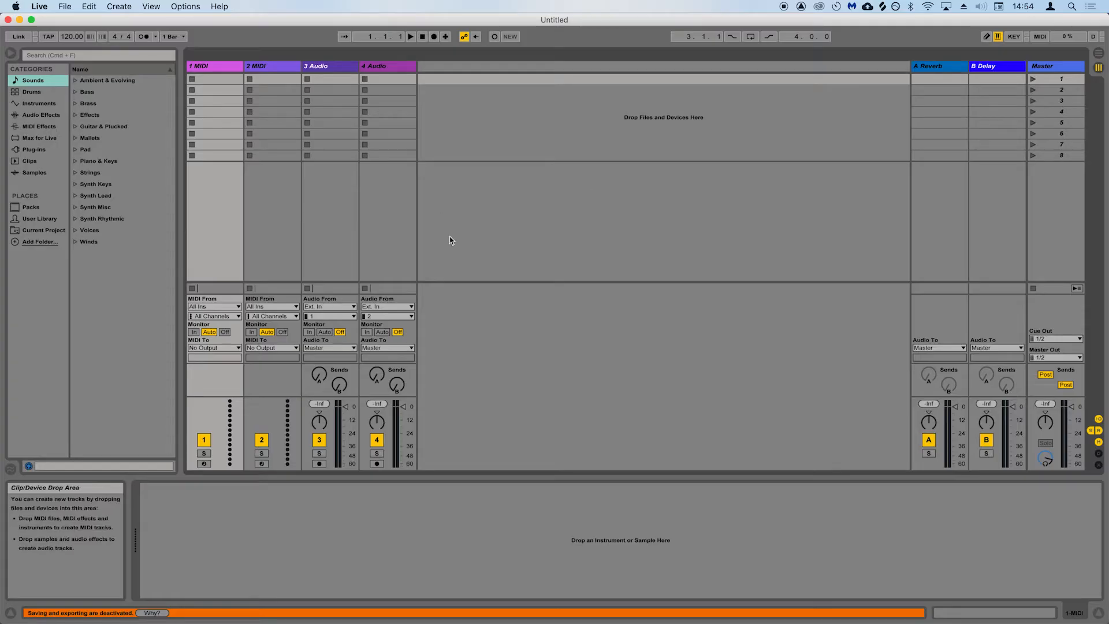
pyautogui.moveTo(278, 104)
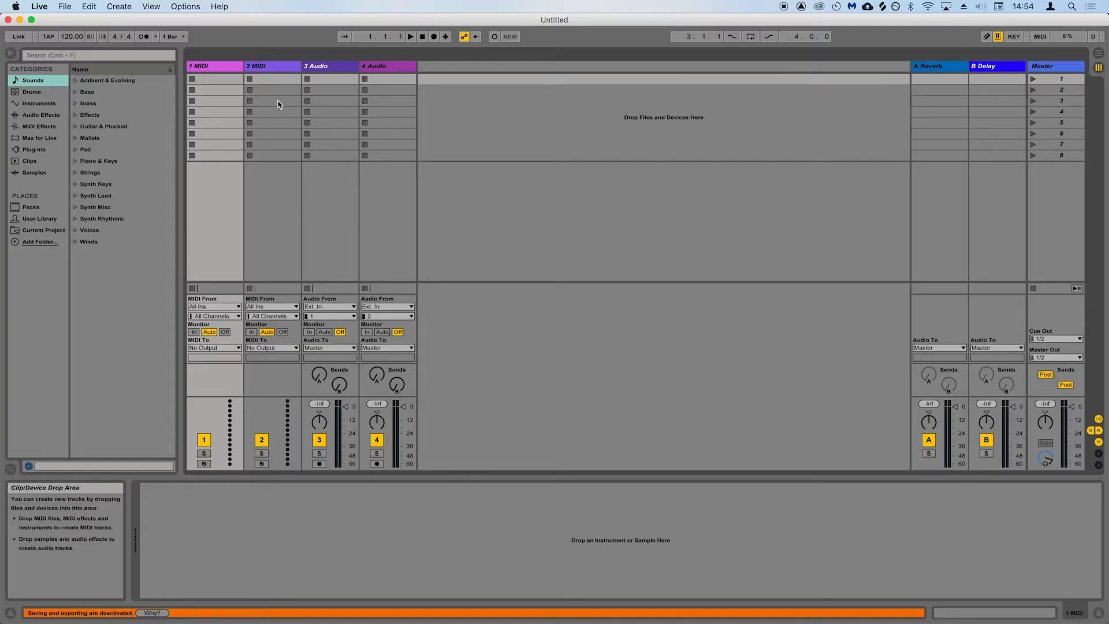
pyautogui.click(39, 7)
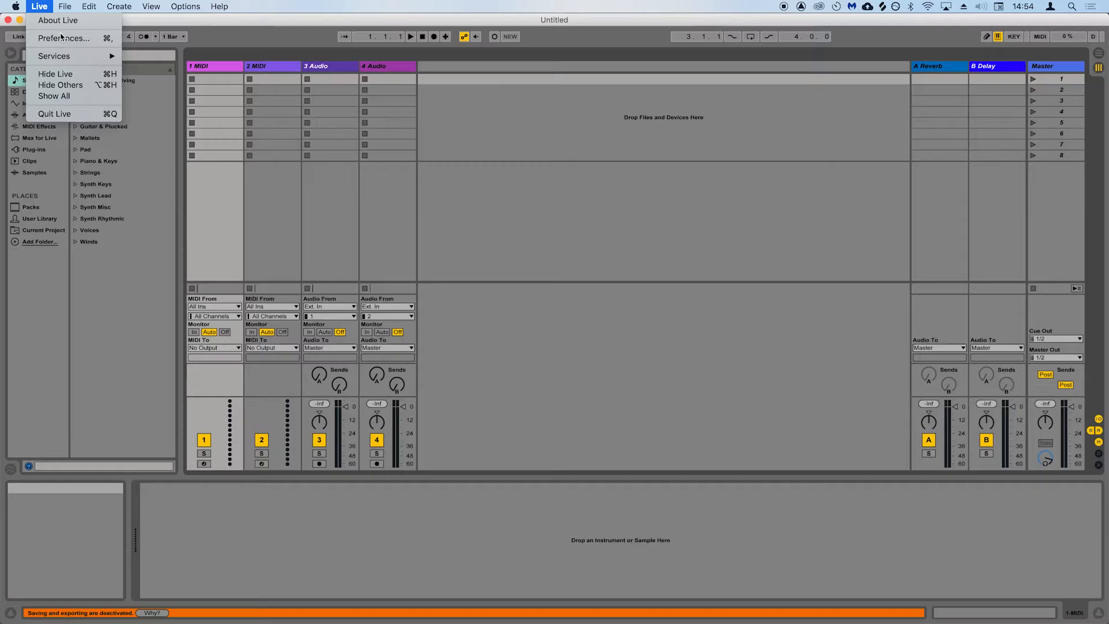
pyautogui.click(63, 38)
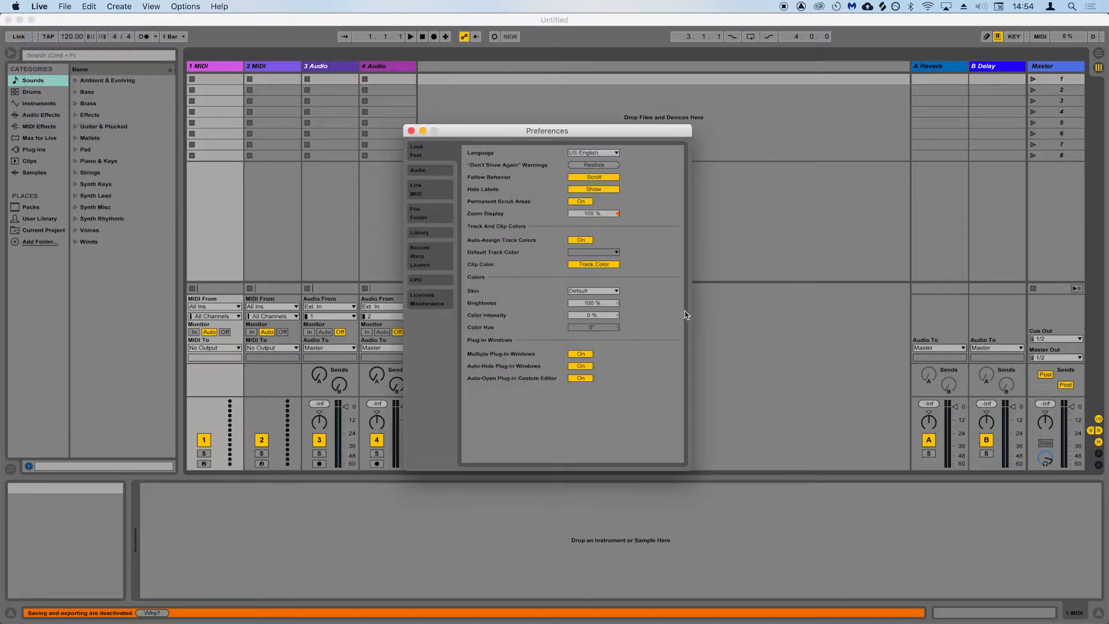
pyautogui.moveTo(433, 193)
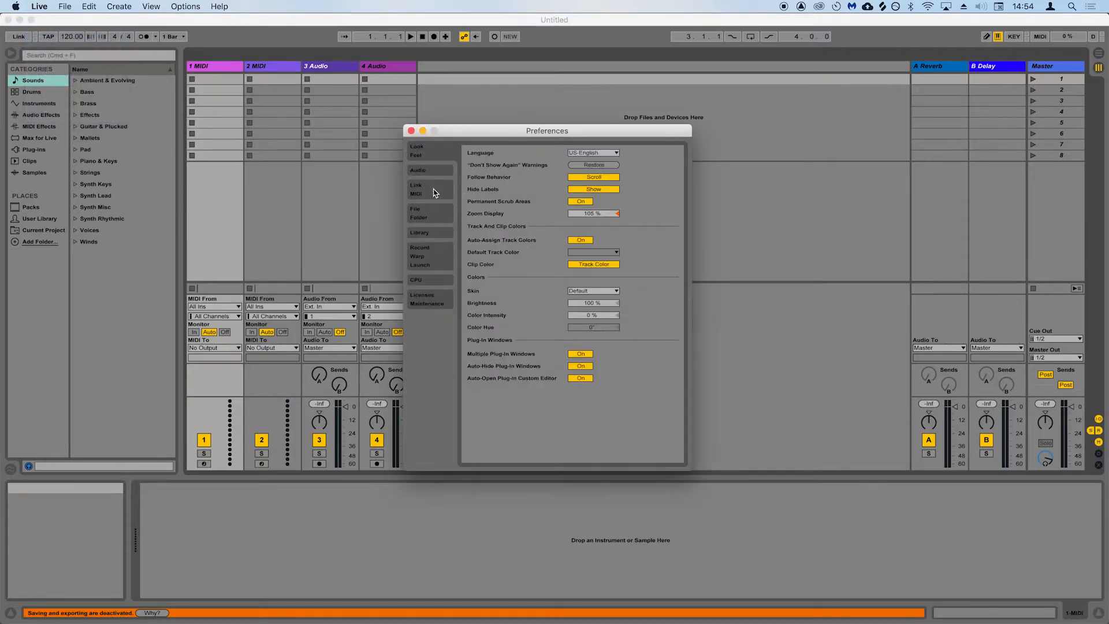
pyautogui.click(415, 188)
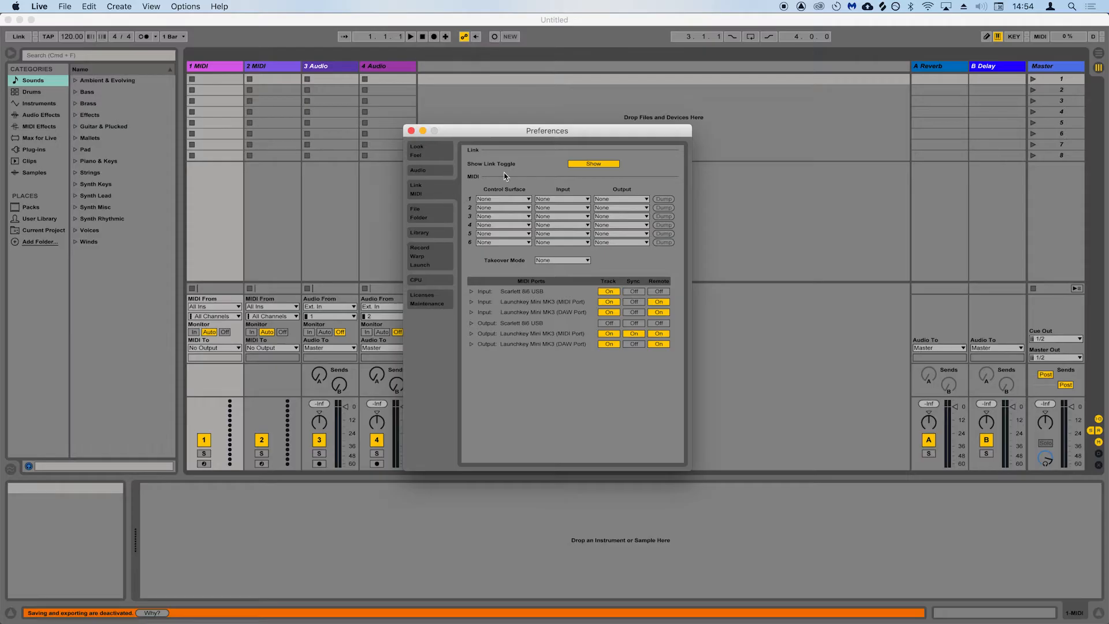
pyautogui.click(411, 131)
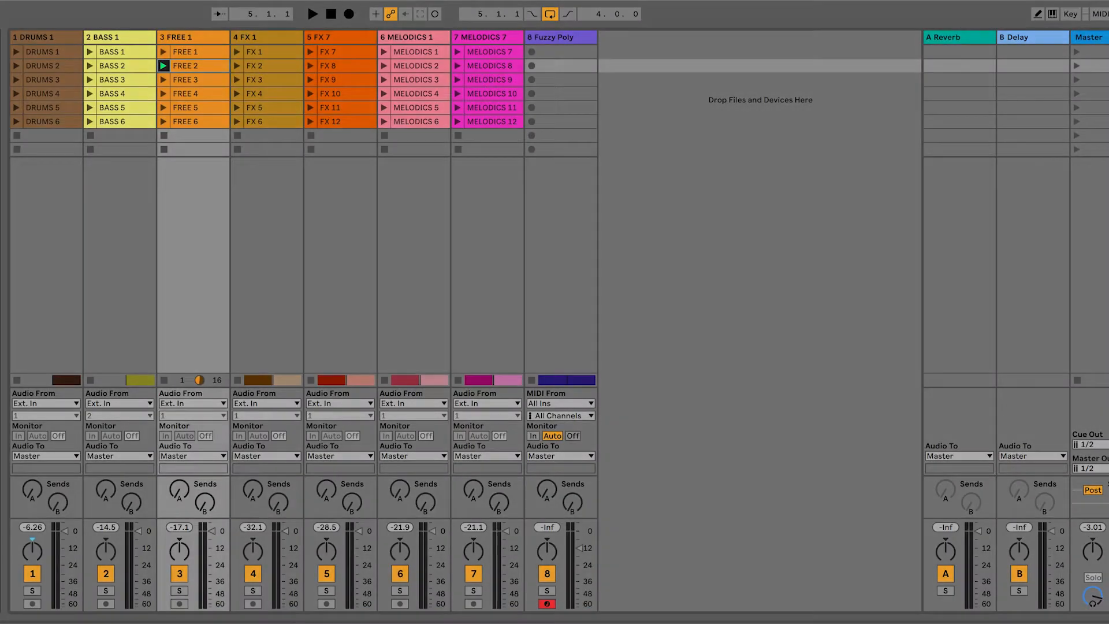
pyautogui.click(312, 13)
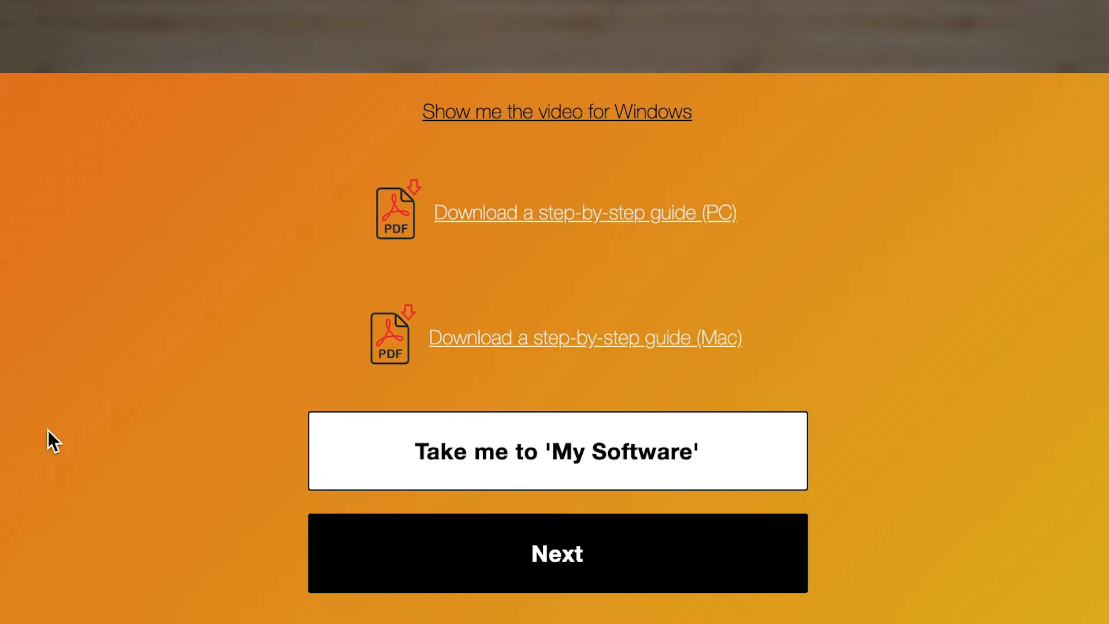
pyautogui.moveTo(410, 479)
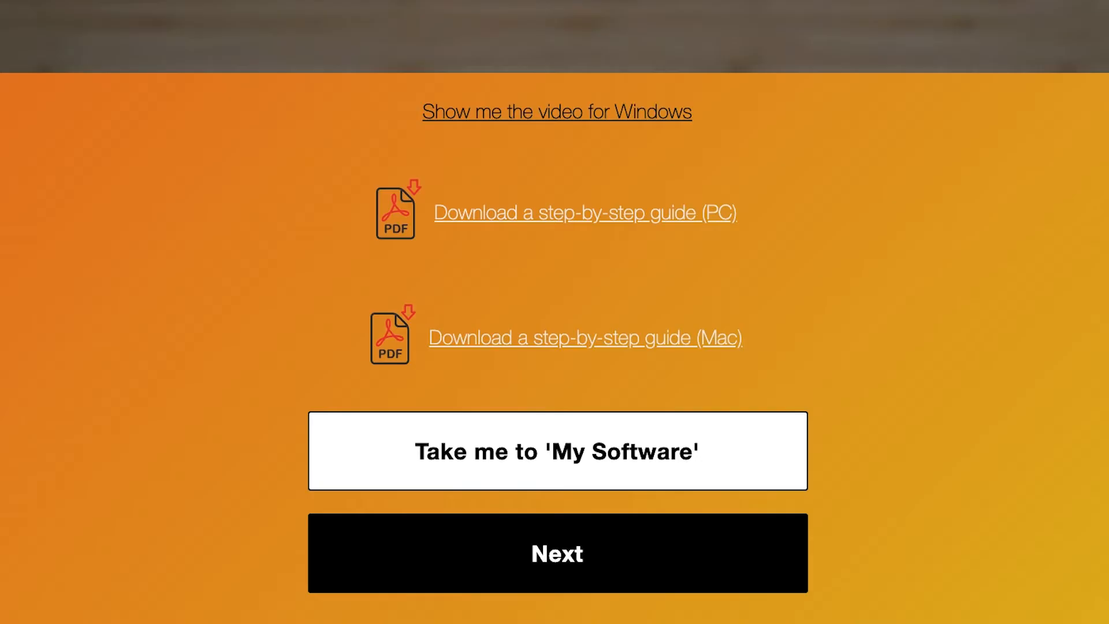
pyautogui.click(557, 451)
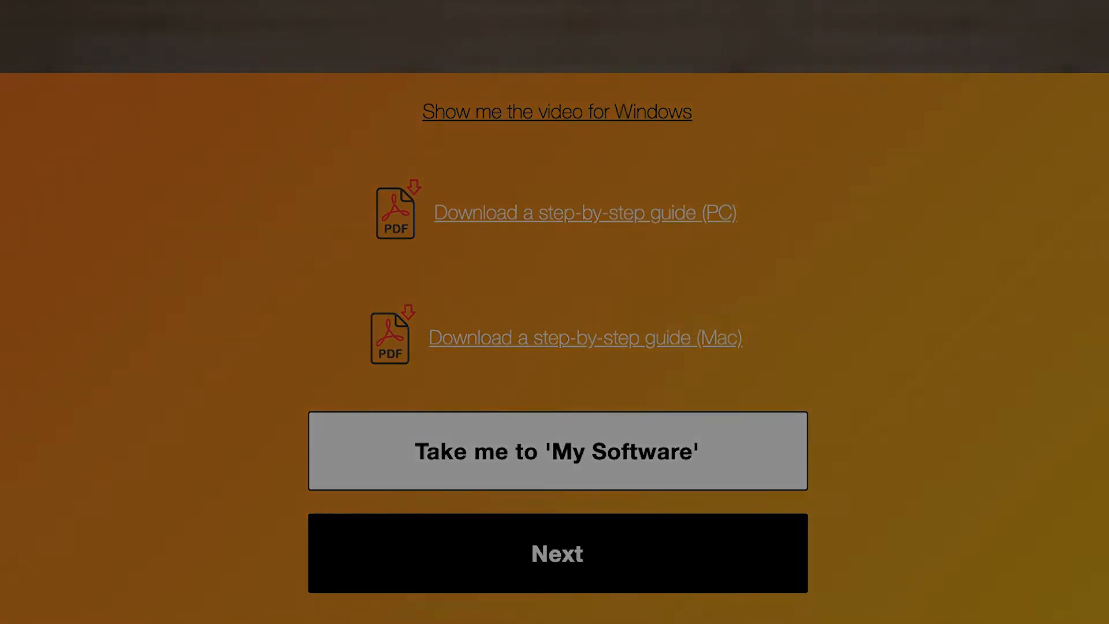
# Copy the Ableton Live Lite activation code from Novation's details and follow the ableton.com link.
pyautogui.click(557, 450)
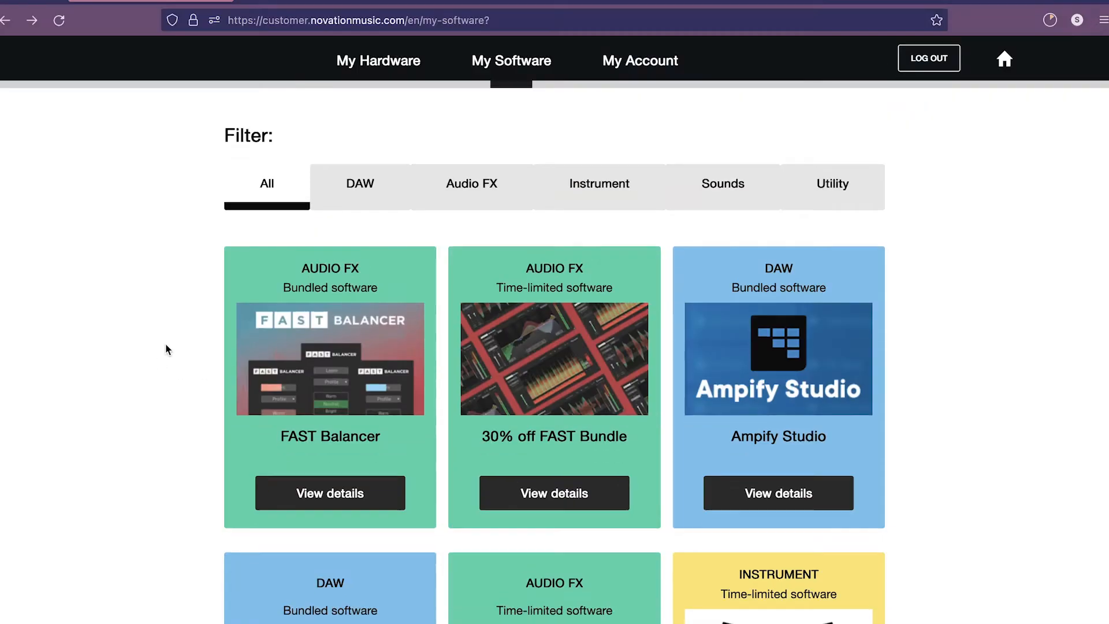
pyautogui.scroll(-3)
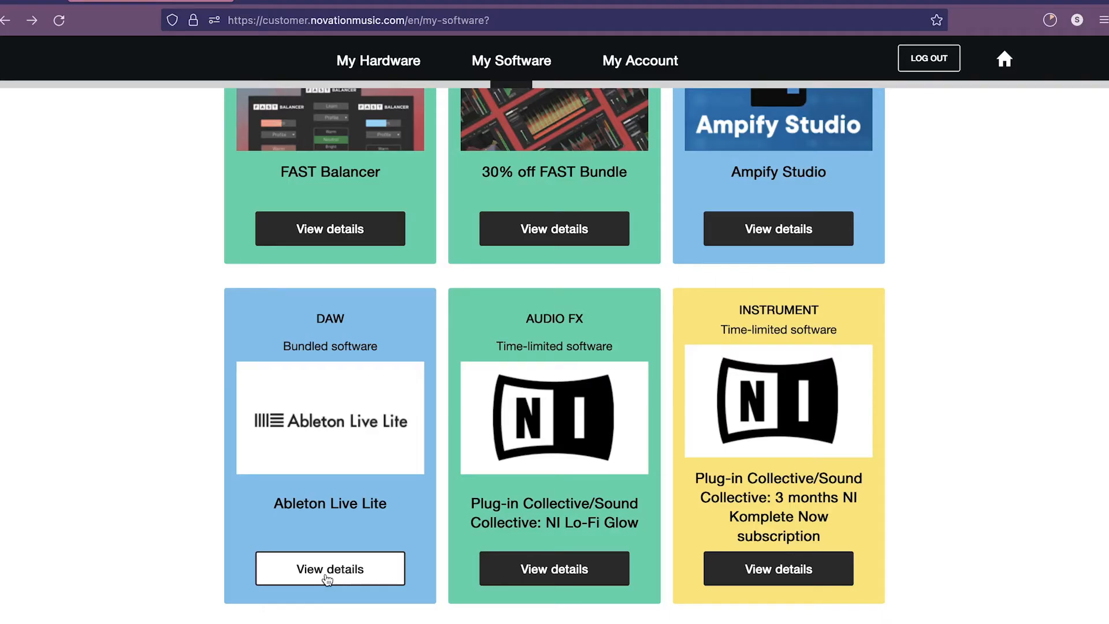
pyautogui.click(330, 568)
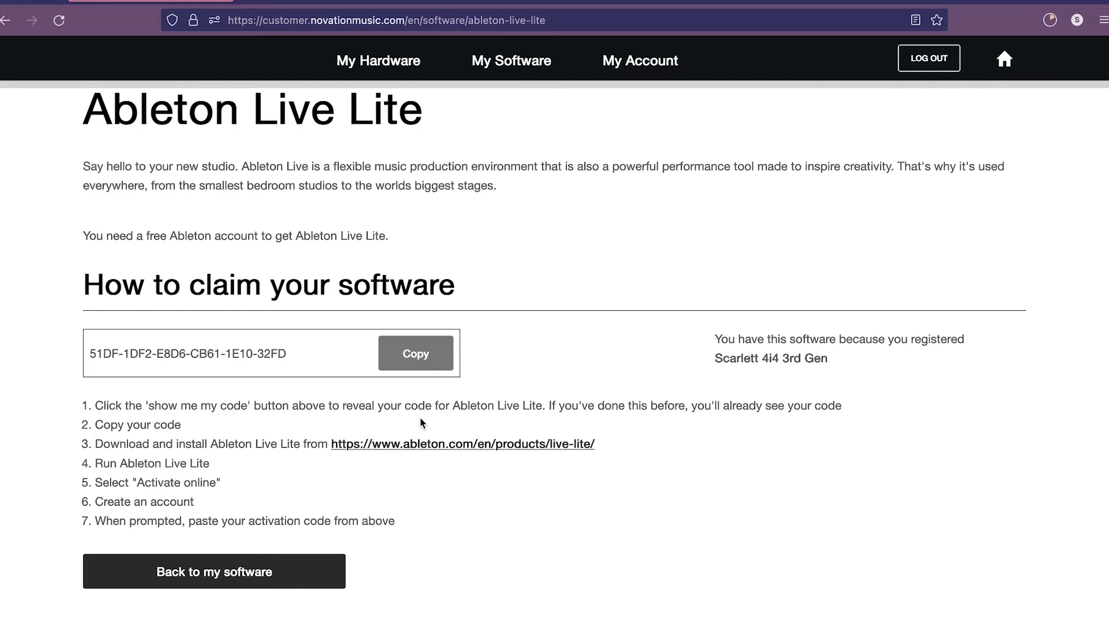
pyautogui.moveTo(92, 354); pyautogui.dragTo(183, 354)
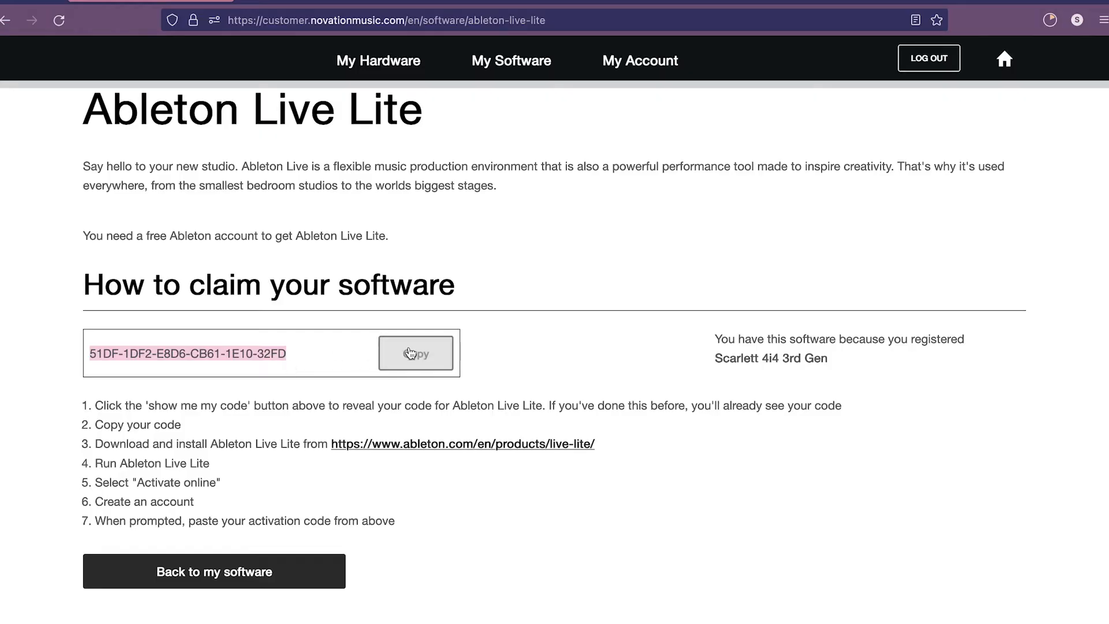
pyautogui.click(416, 353)
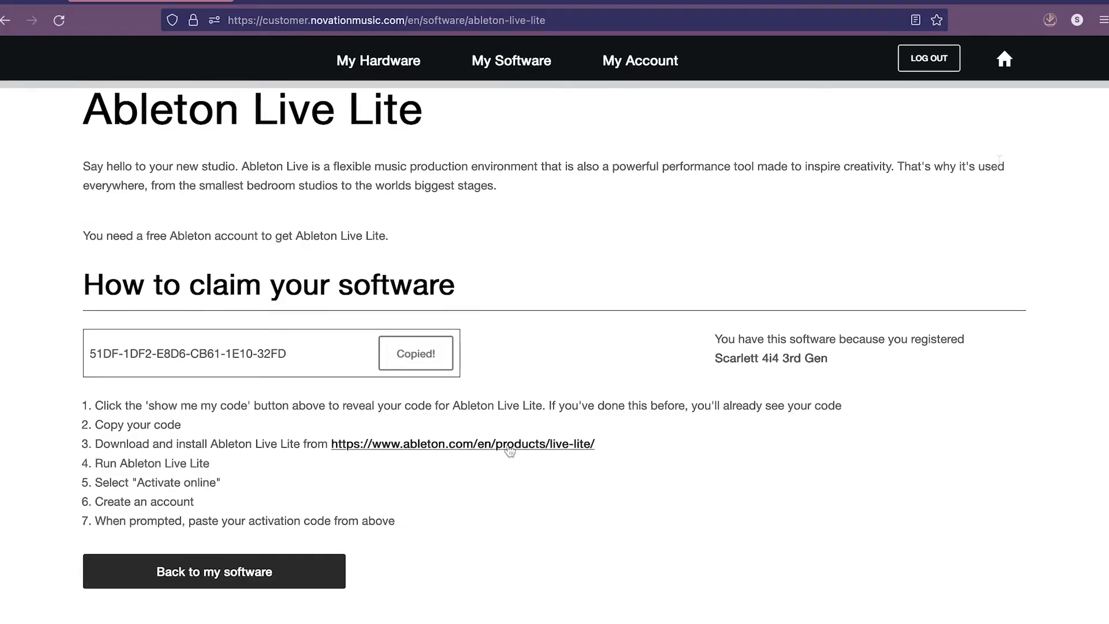
pyautogui.click(460, 444)
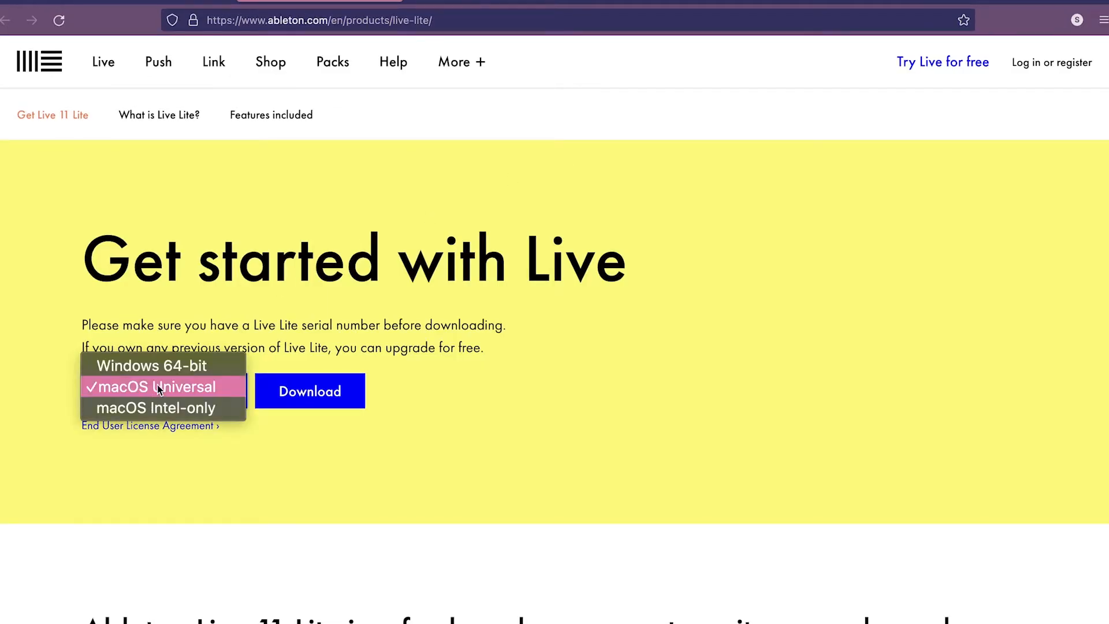
# Download the macOS Universal build, ableton_live_lite_11.1.6_universal.dmg.
pyautogui.click(157, 386)
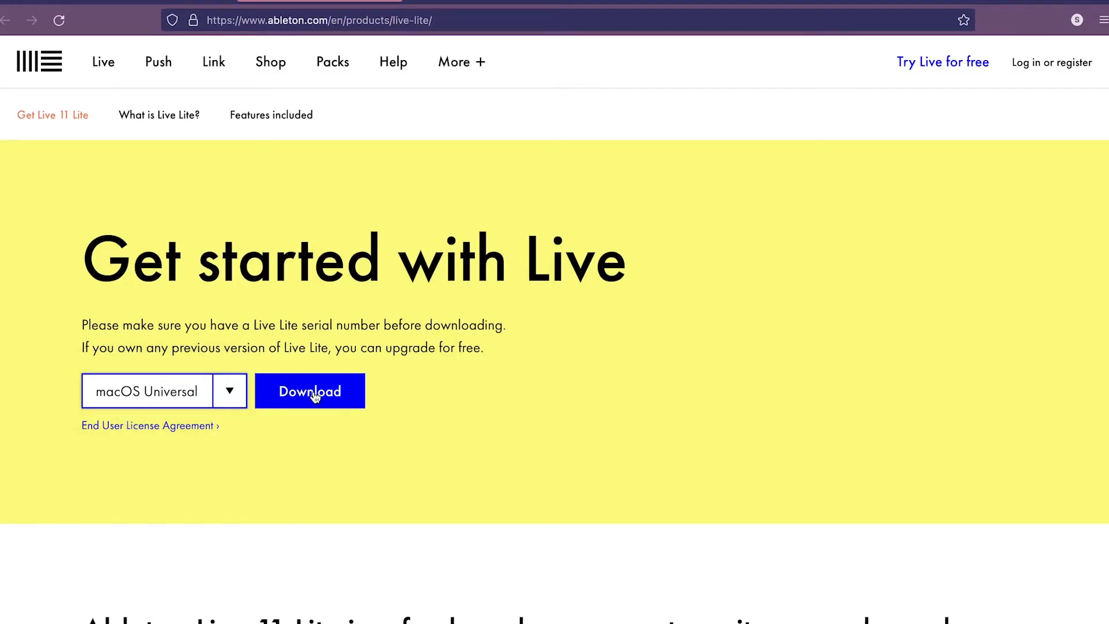
pyautogui.click(309, 391)
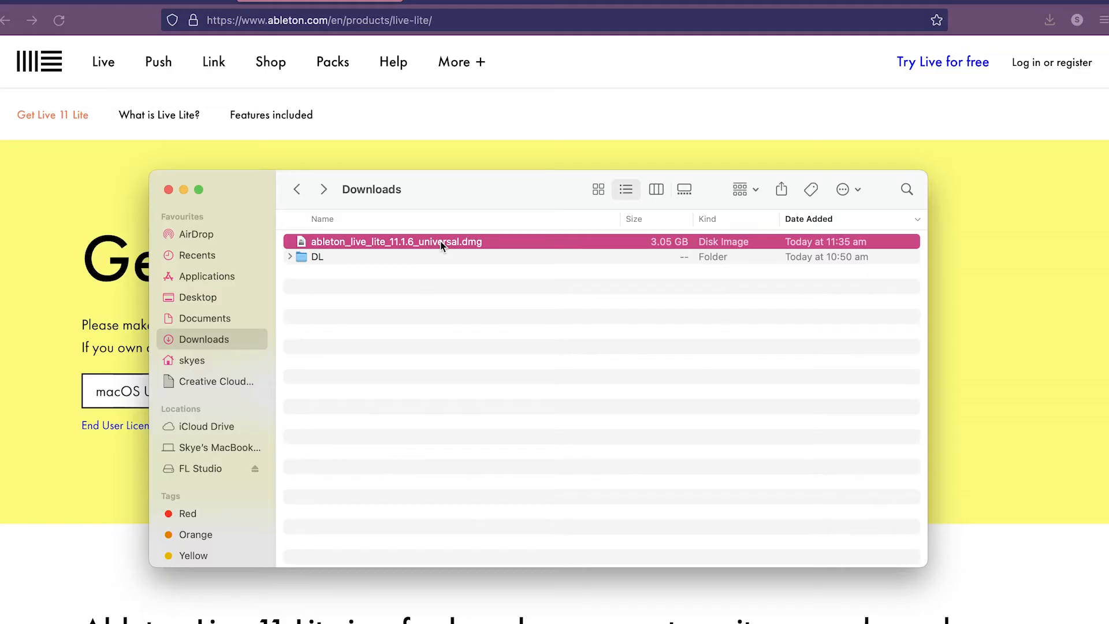
# Open the downloaded Live 11 Lite disk image from Downloads to reach its installer window.
pyautogui.doubleClick(395, 242)
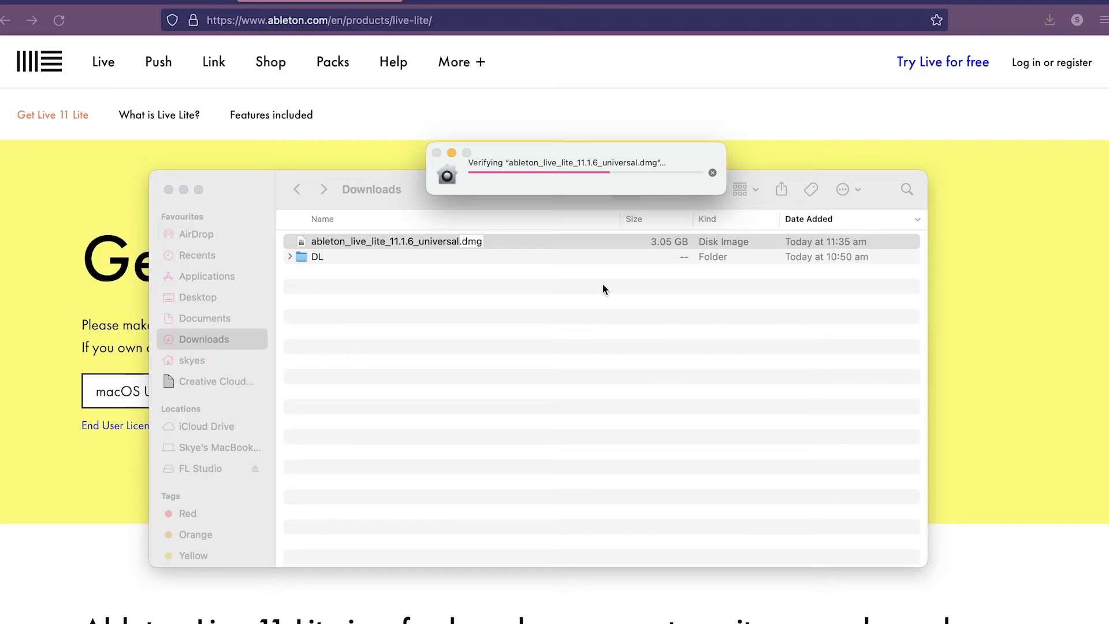
pyautogui.click(396, 242)
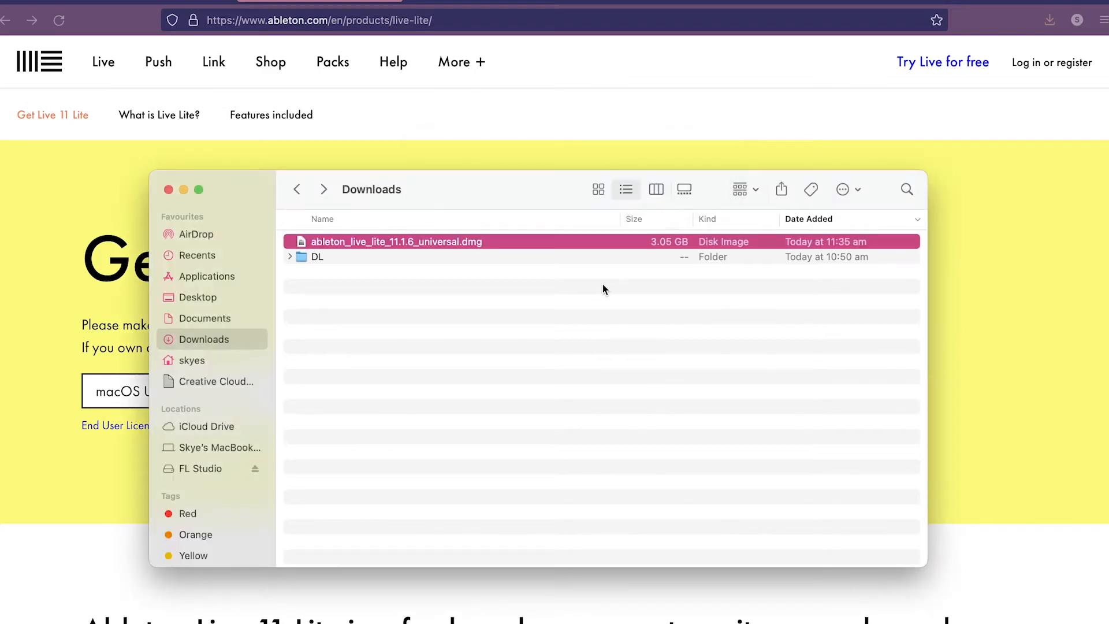
pyautogui.doubleClick(396, 242)
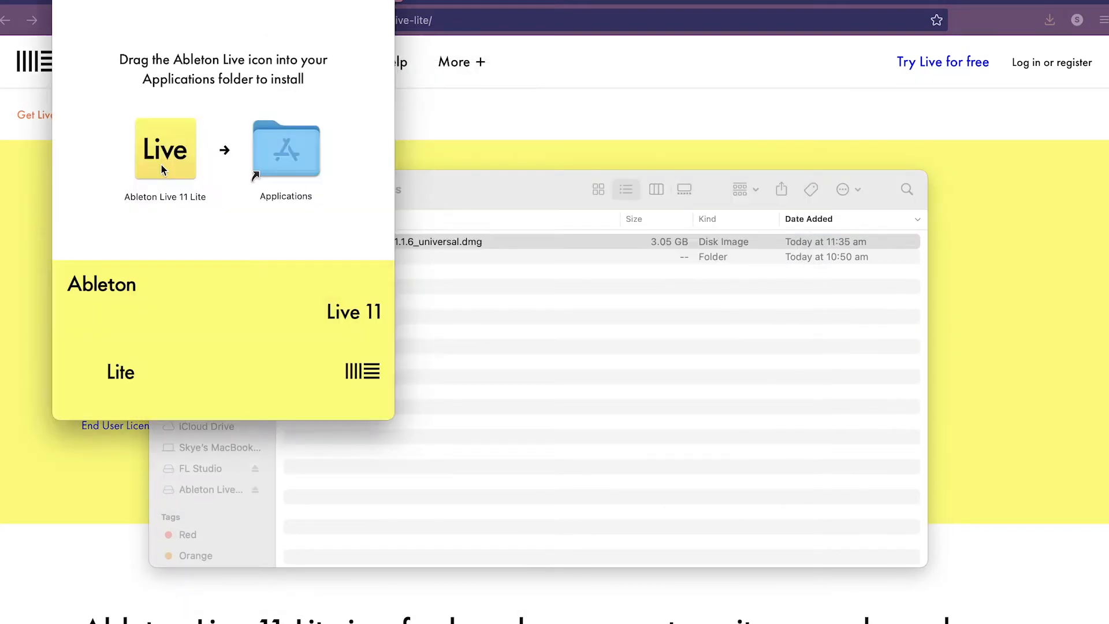
pyautogui.click(165, 149)
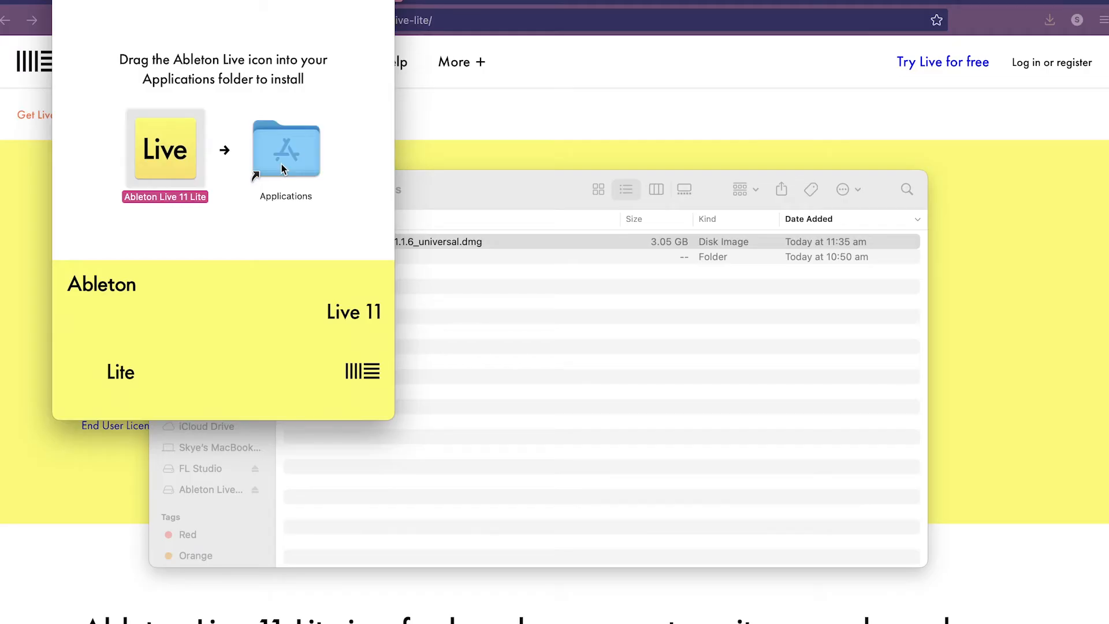
# Drag Ableton Live 11 Lite onto the Applications folder.
pyautogui.moveTo(165, 148); pyautogui.dragTo(286, 148)
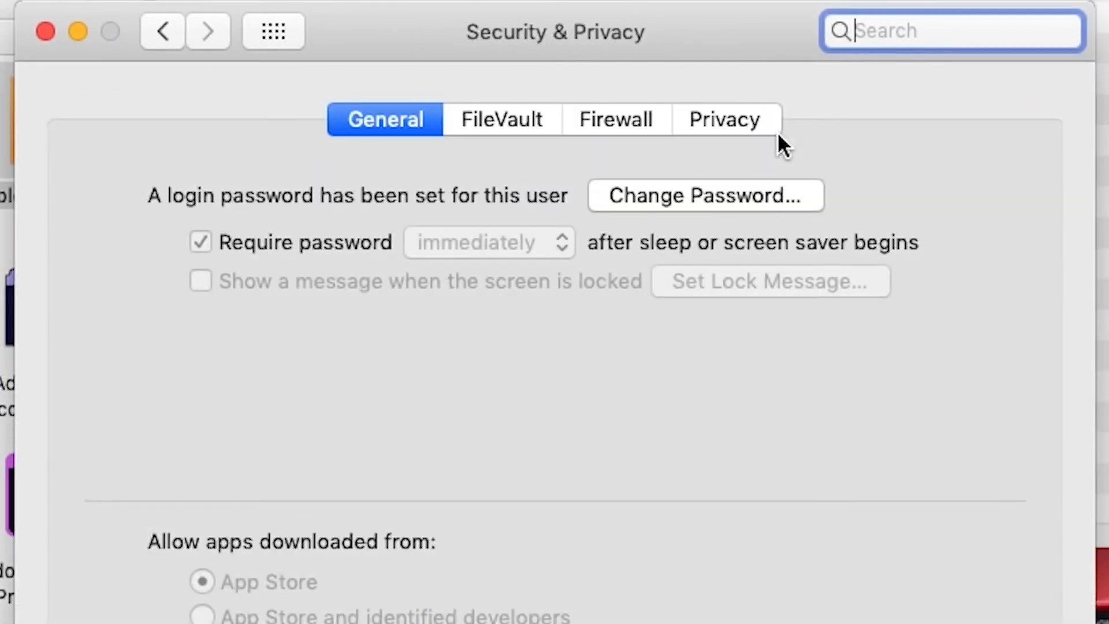
# Choose Open Anyway for Ableton Live Lite in Security & Privacy General settings.
pyautogui.scroll(-3)
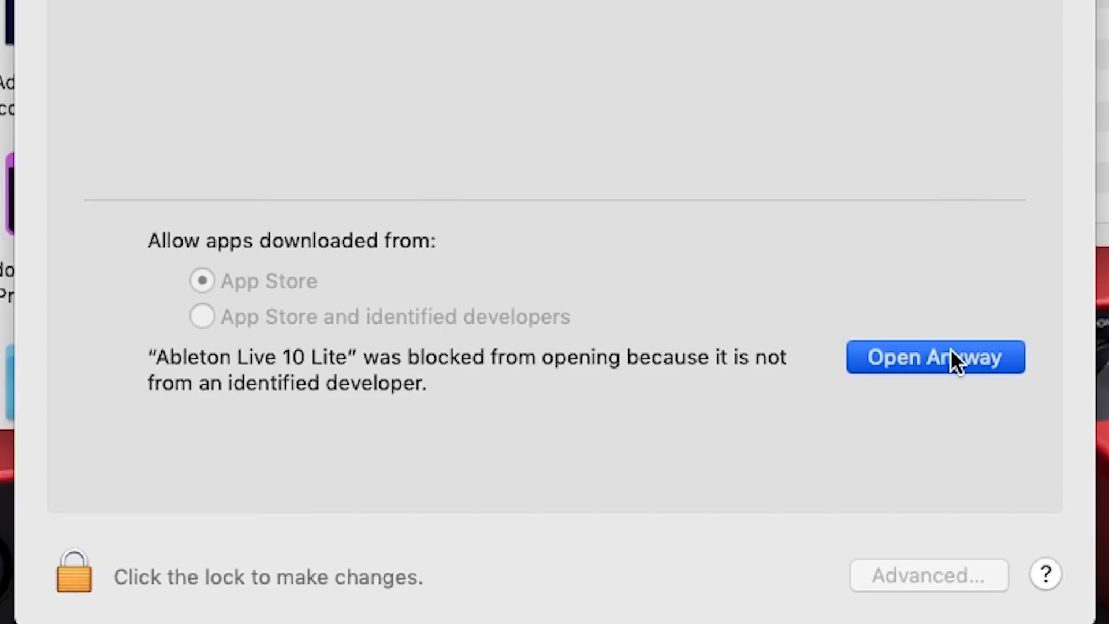
pyautogui.click(935, 357)
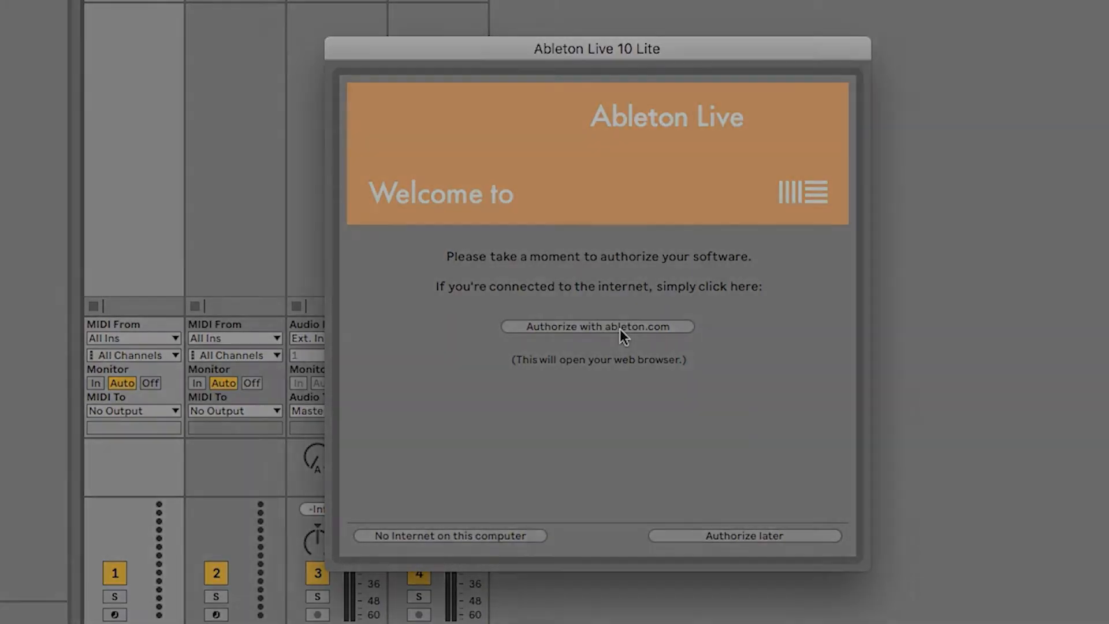
# Choose Authorize with ableton.com in Live's Welcome dialog.
pyautogui.click(598, 326)
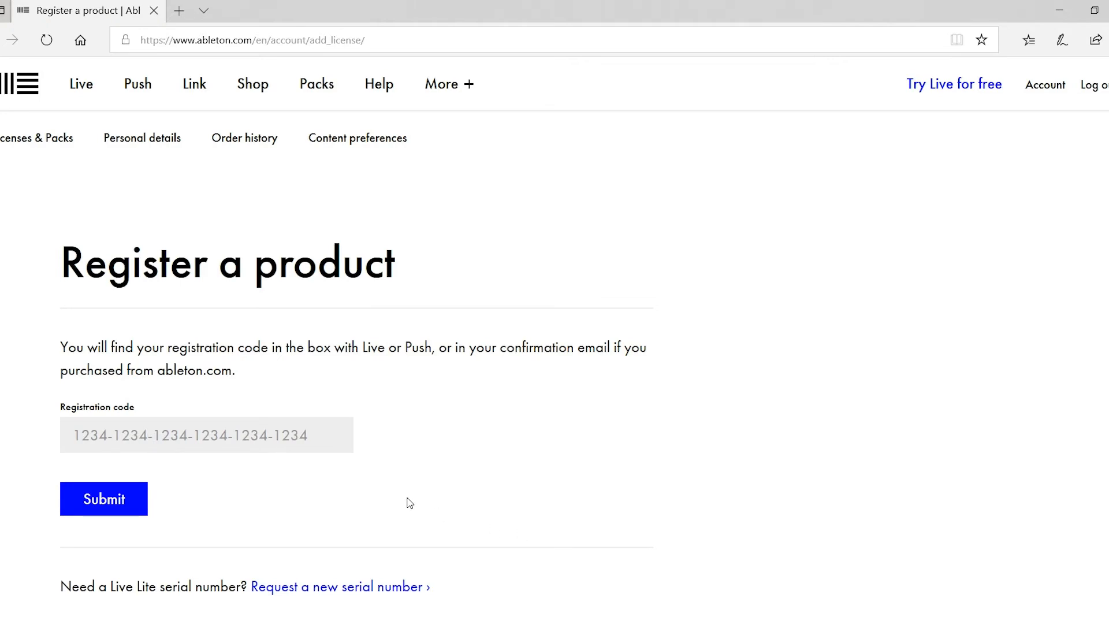
pyautogui.moveTo(490, 525)
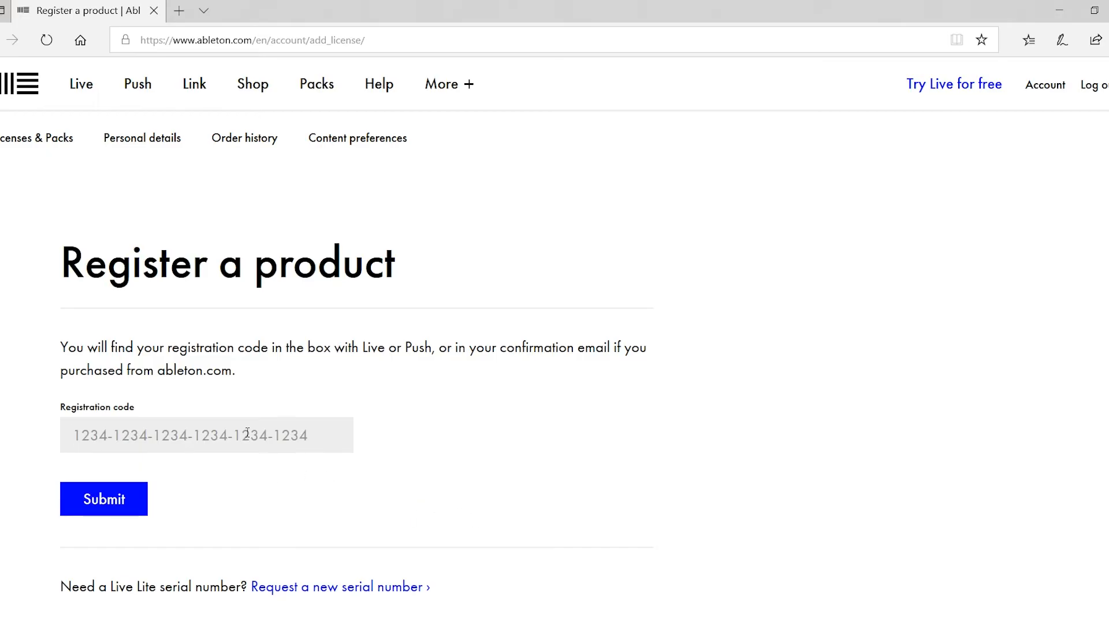
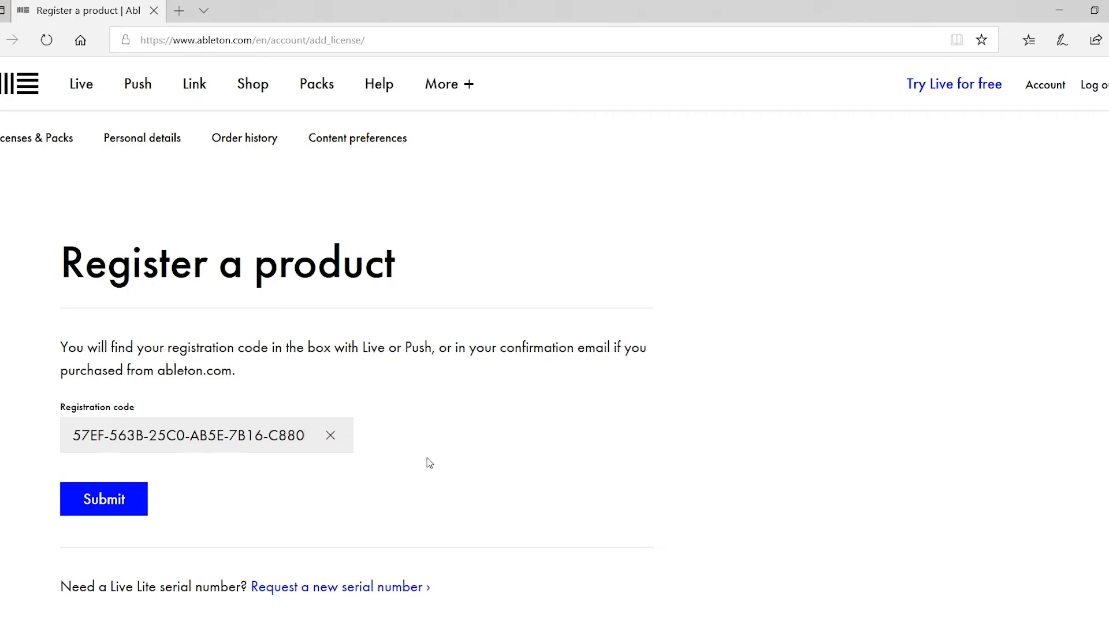
pyautogui.click(104, 498)
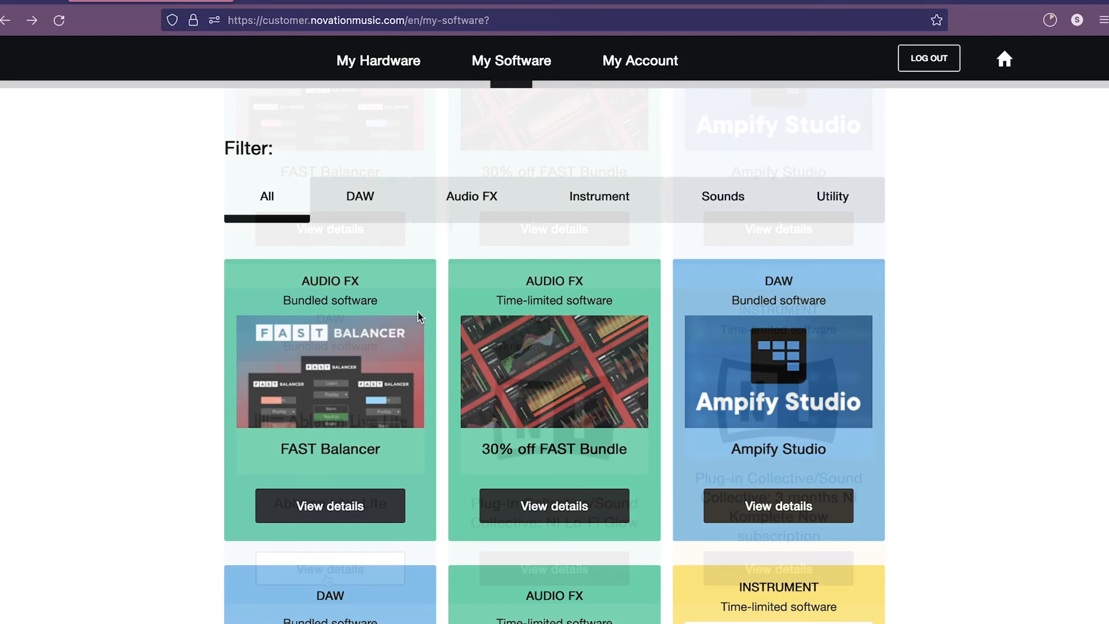
# Open the Ableton Live Lite bundle details in Novation's My Software list.
pyautogui.scroll(-3)
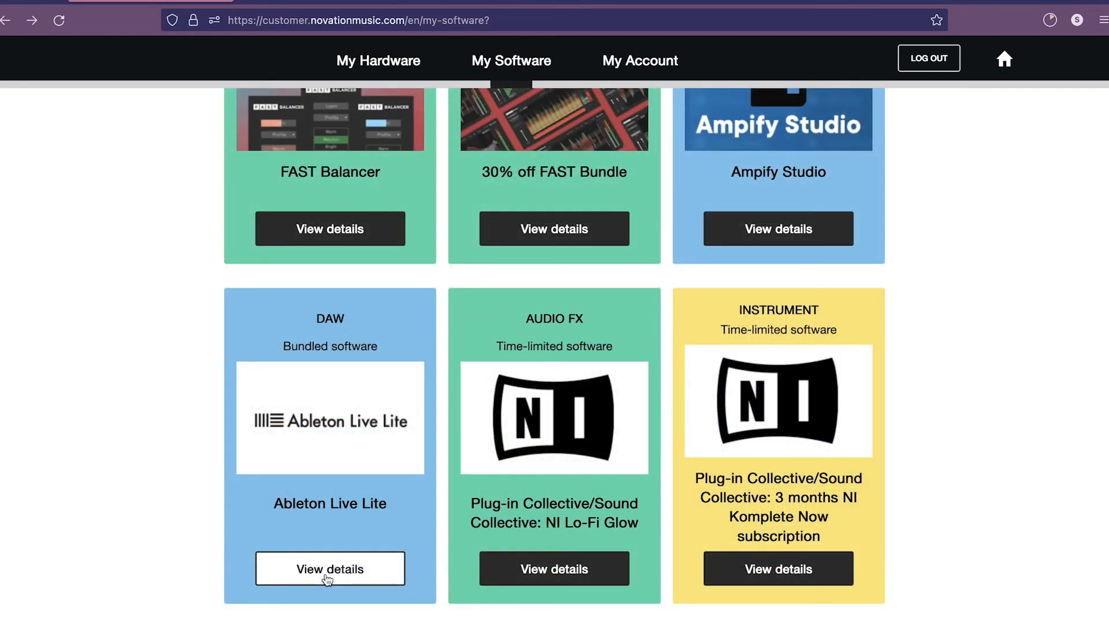
pyautogui.click(330, 568)
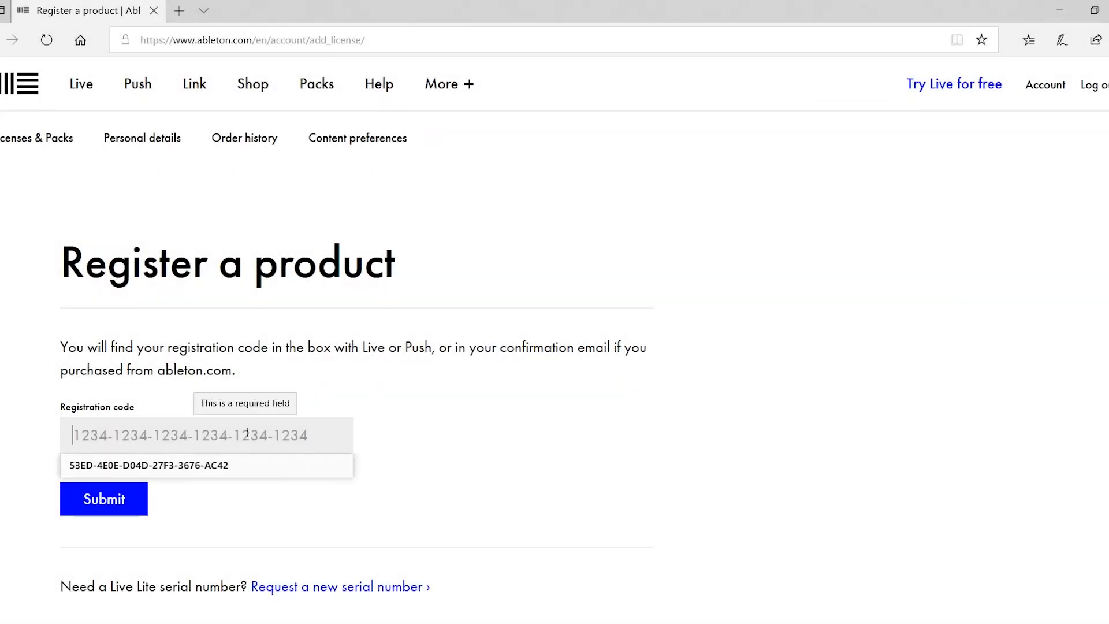
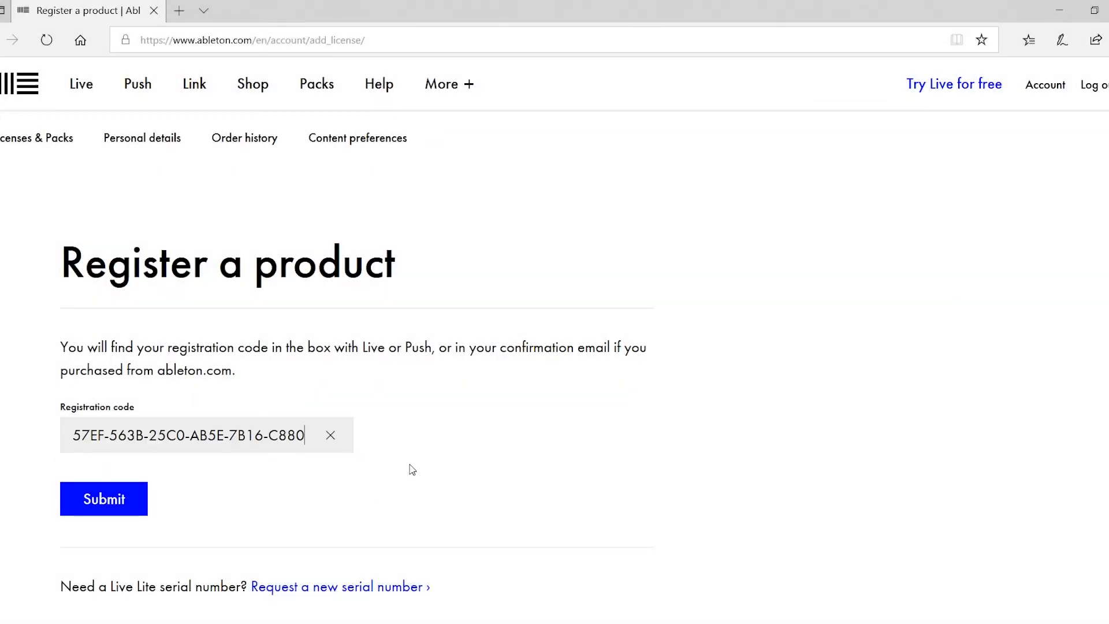
pyautogui.click(104, 498)
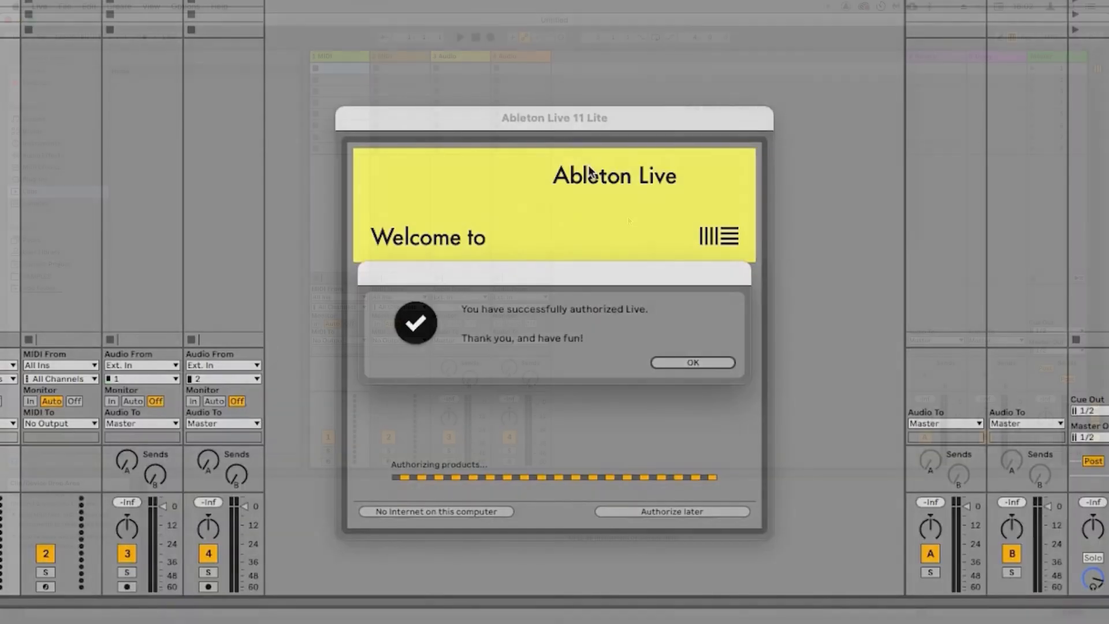
# Dismiss the authorization success message and open Live's Preferences on the Audio page.
pyautogui.click(692, 361)
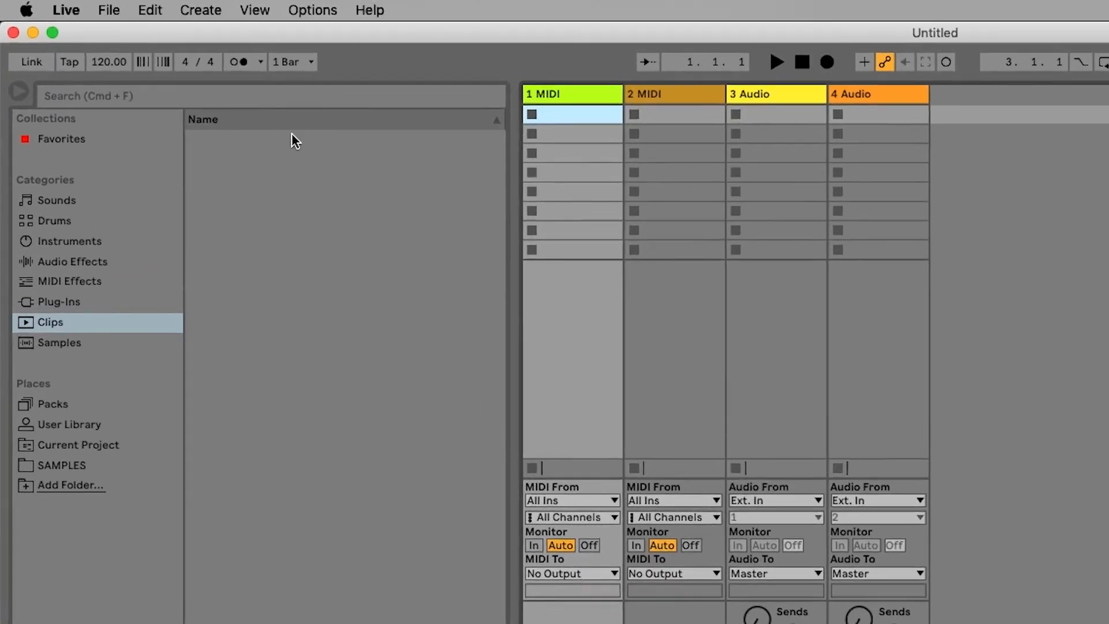
pyautogui.click(66, 10)
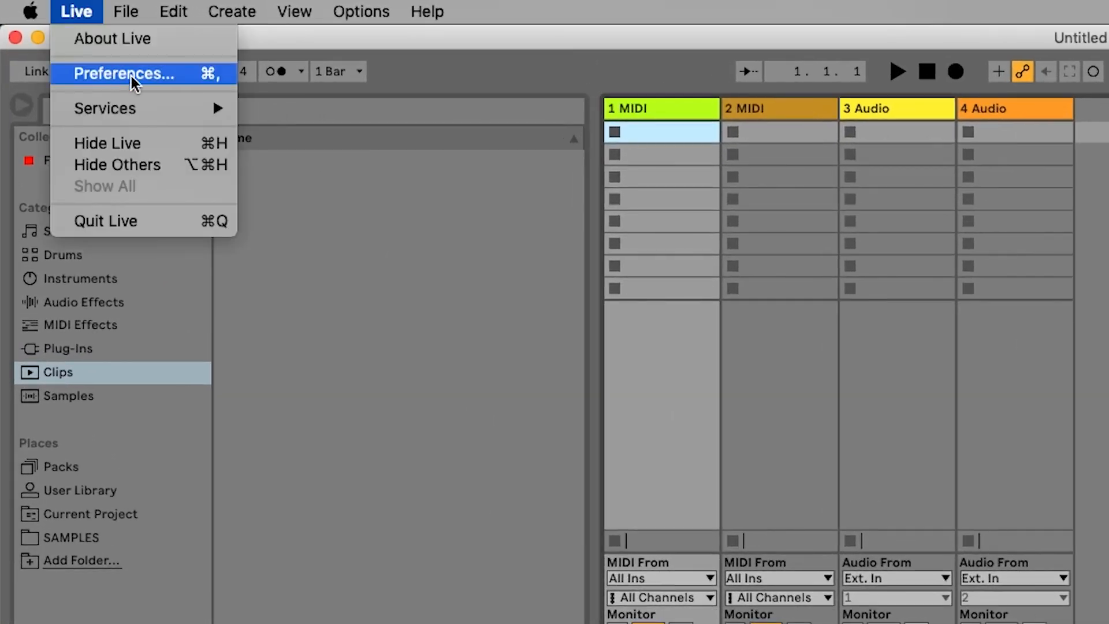
pyautogui.click(123, 73)
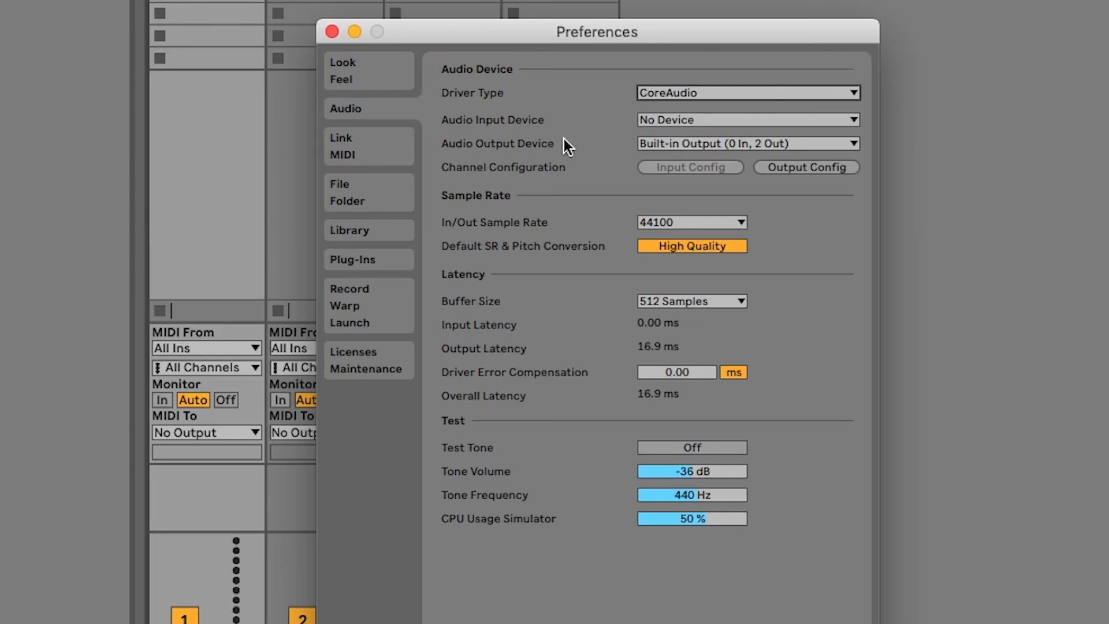
pyautogui.moveTo(601, 164)
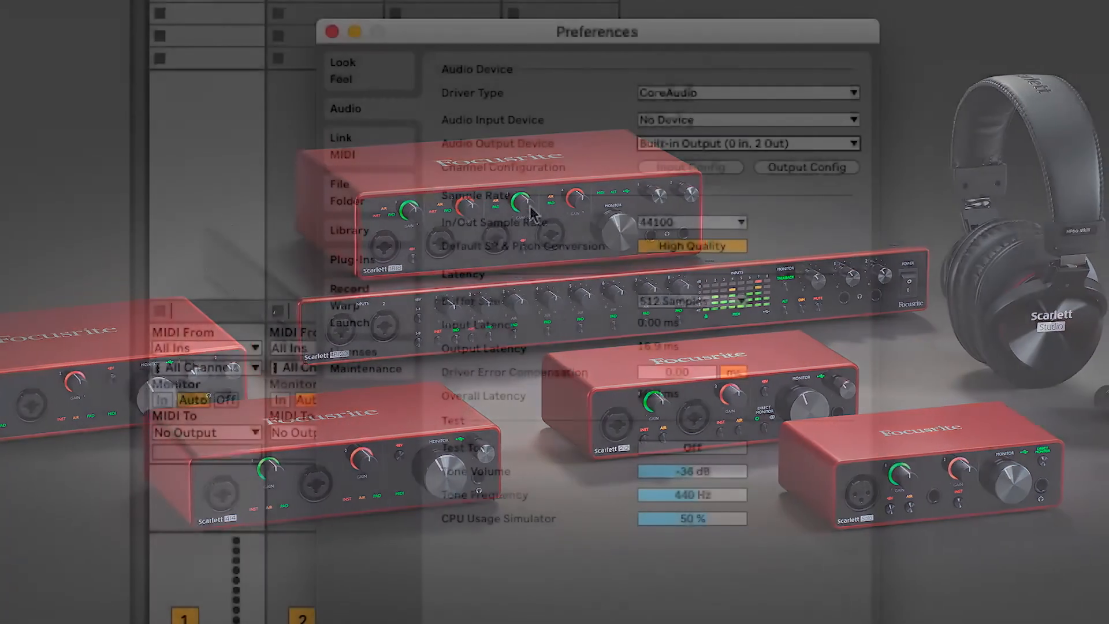
# Choose Scarlett 6i6 USB (6 In, 6 Out) as the audio output device.
pyautogui.click(745, 143)
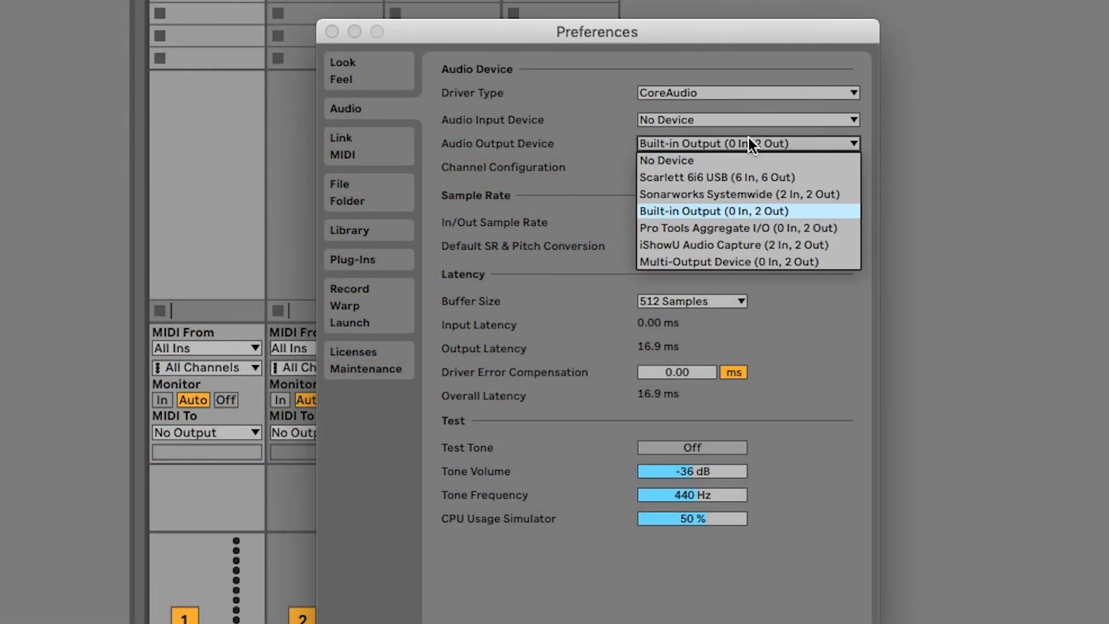
pyautogui.click(718, 177)
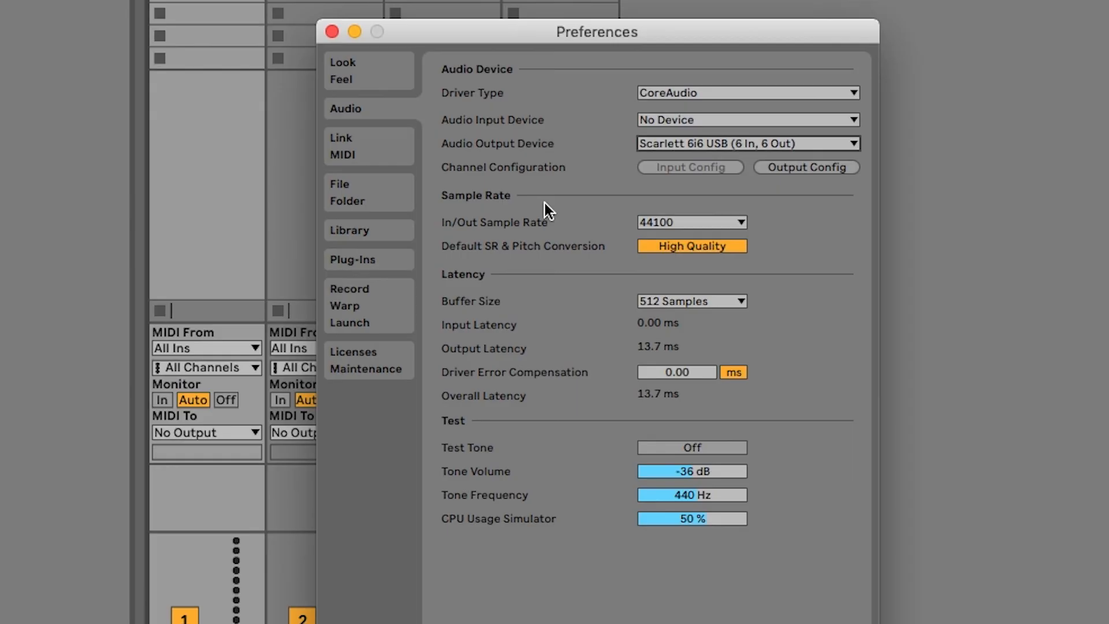
pyautogui.moveTo(759, 407)
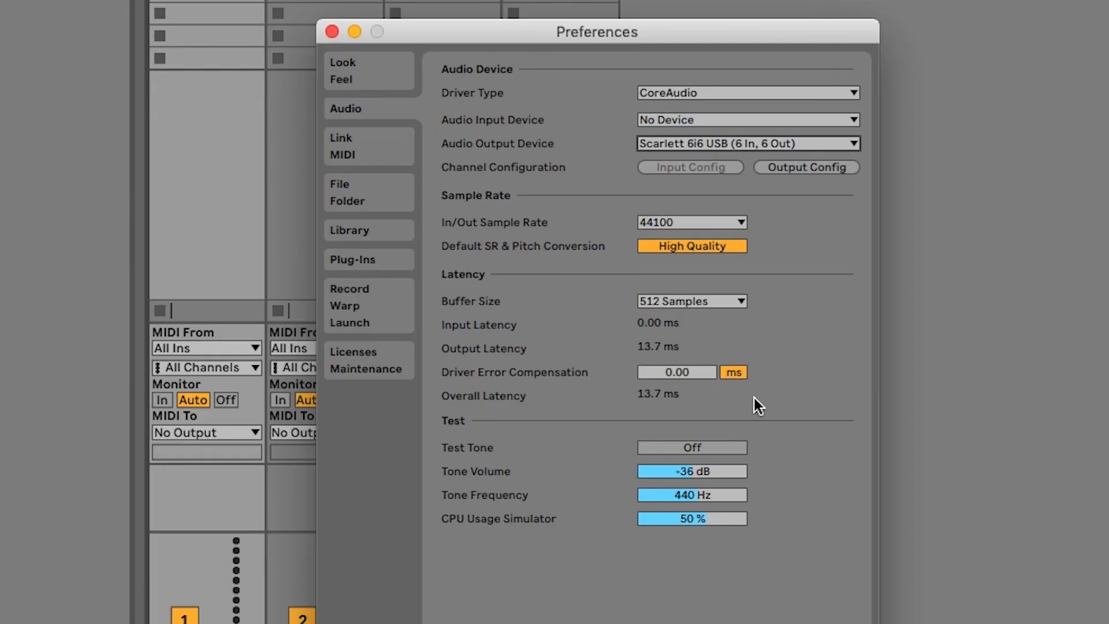
# Play the test tone through the Scarlett, stop it, and close Preferences.
pyautogui.click(690, 447)
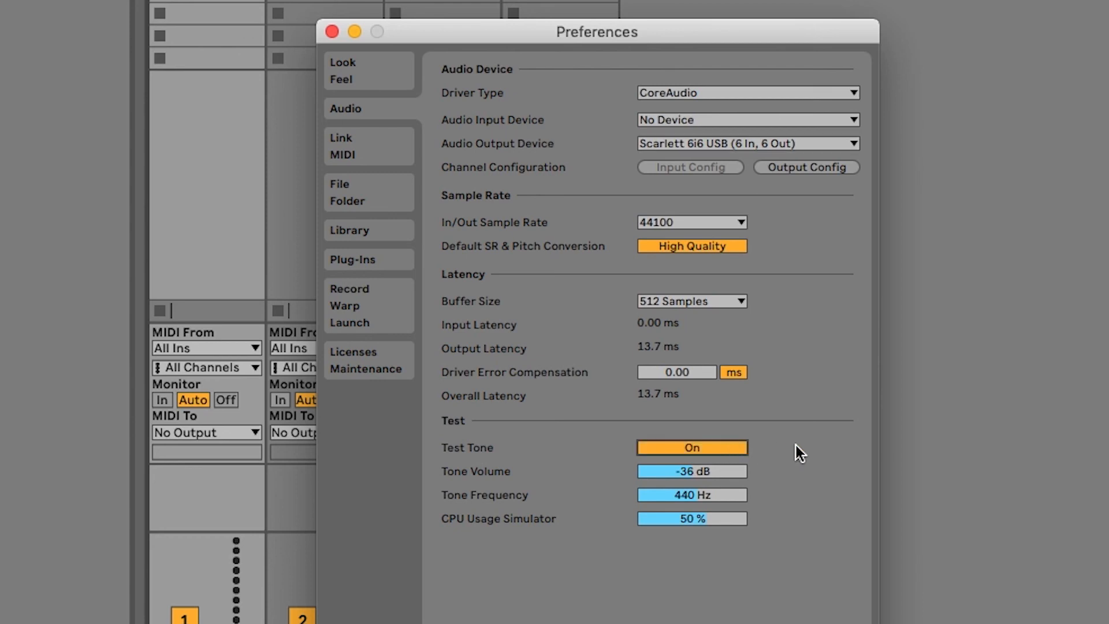
pyautogui.click(691, 447)
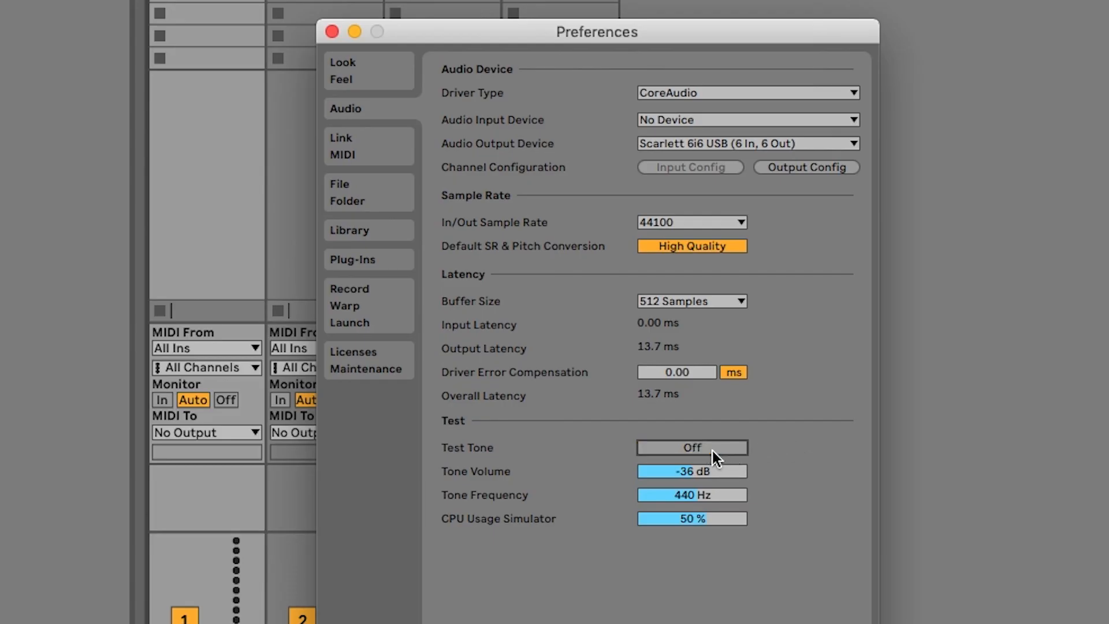
pyautogui.moveTo(822, 457)
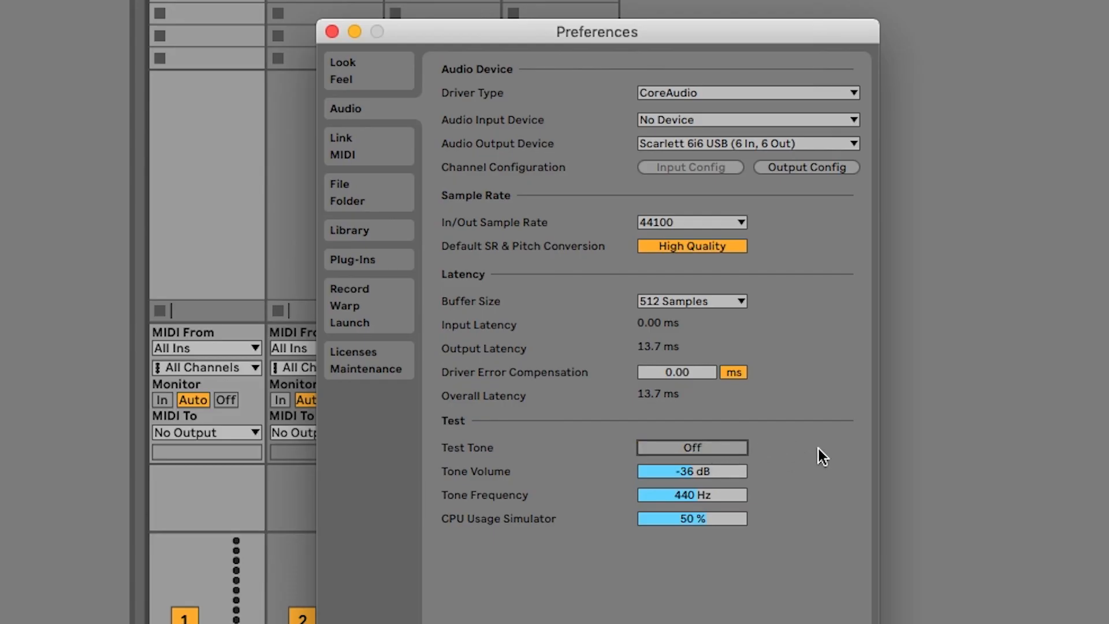
pyautogui.moveTo(813, 444)
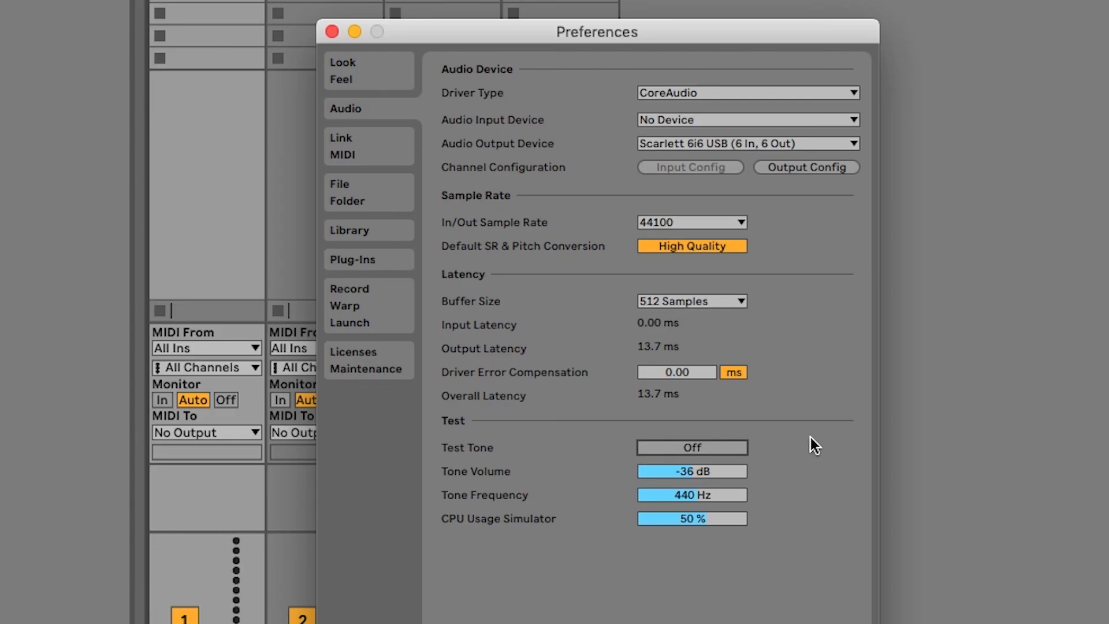
pyautogui.click(331, 32)
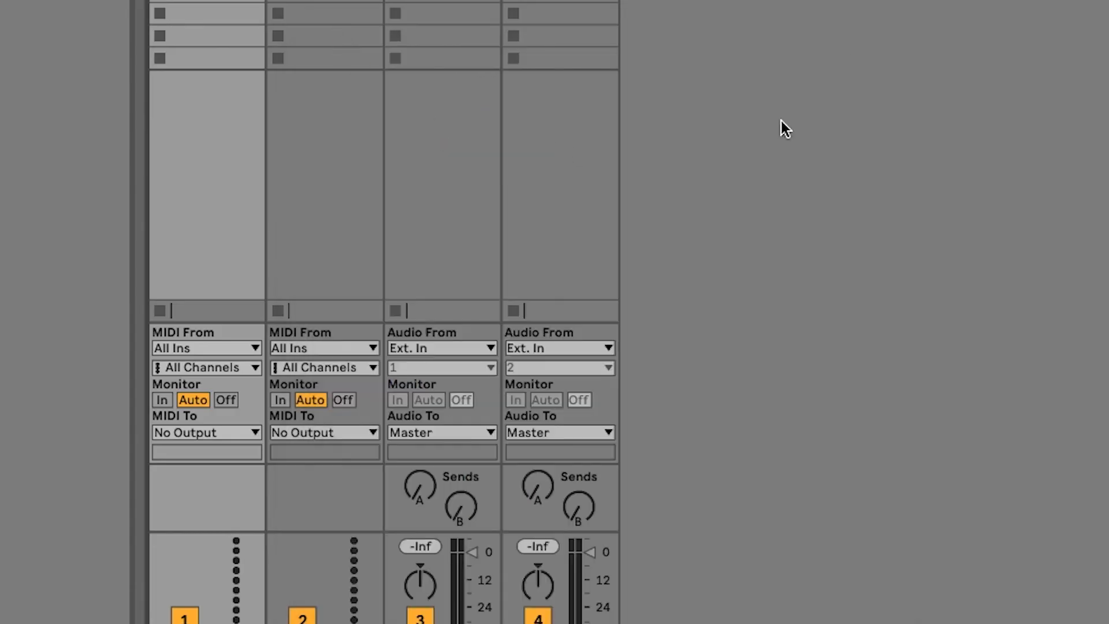